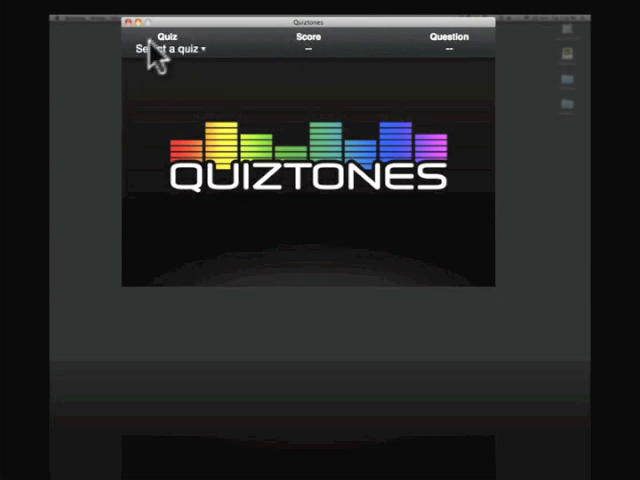
mouse_move(308, 57)
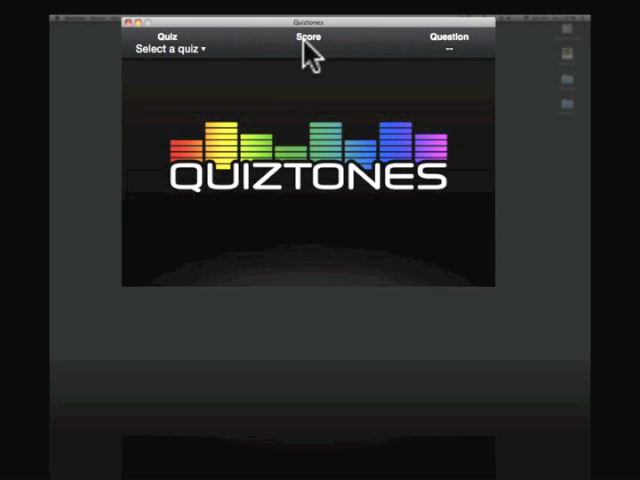
mouse_move(474, 53)
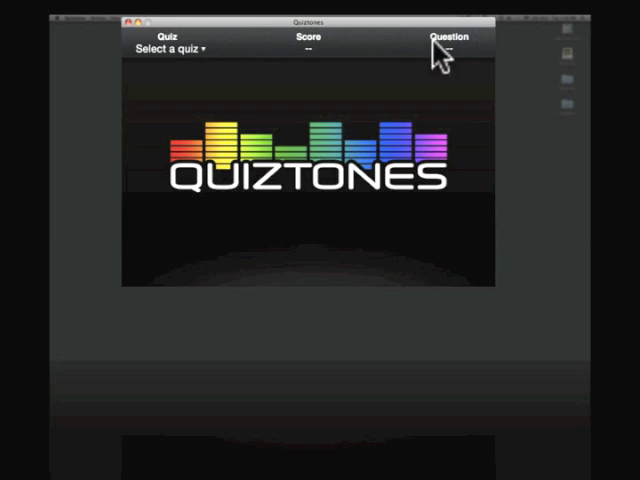
mouse_move(205, 60)
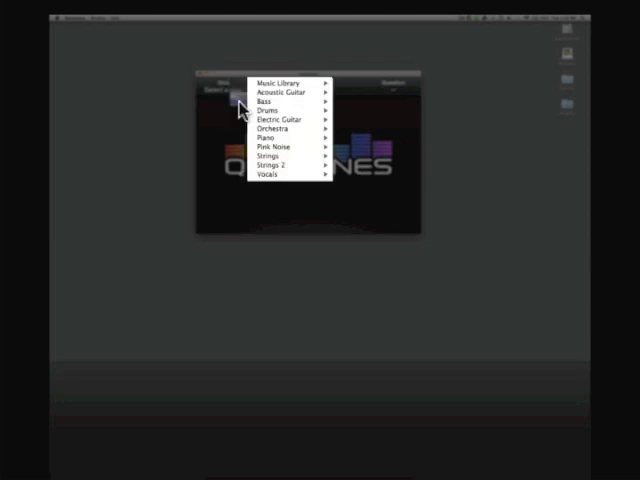
mouse_move(283, 81)
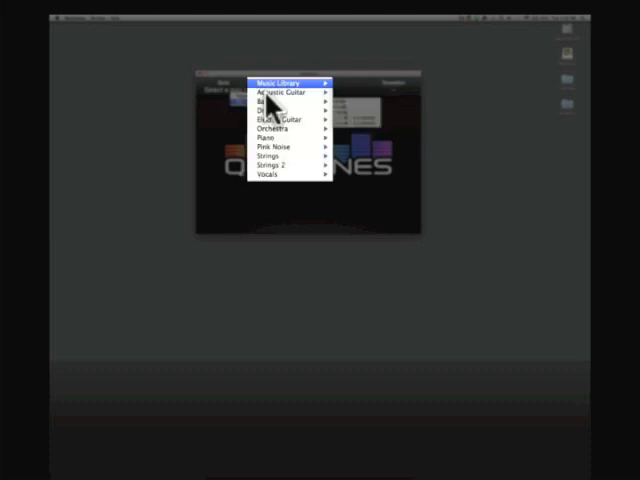
mouse_move(280, 93)
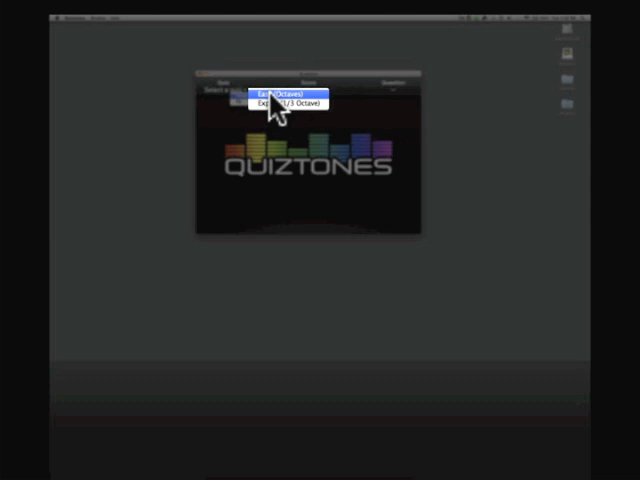
Choose Easy (Octaves) under Orchestra in the quiz dropdown.
click(277, 93)
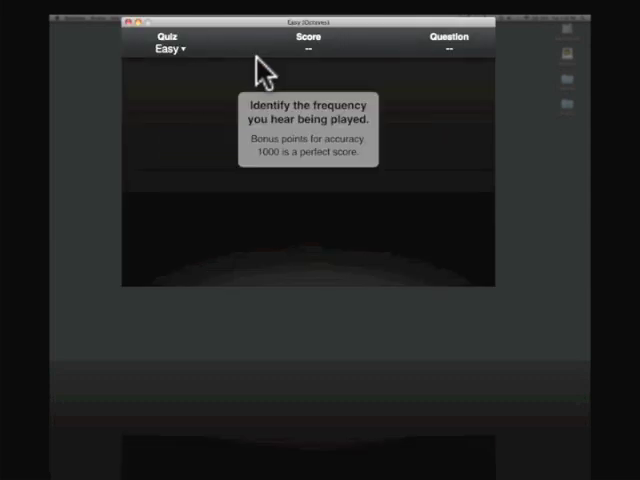
mouse_move(312, 62)
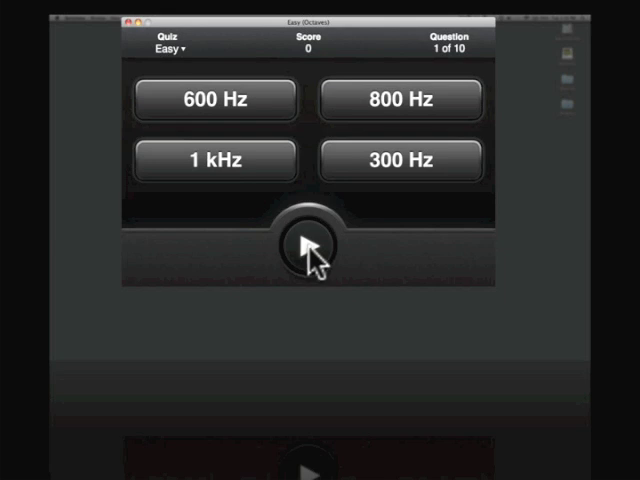
Play and stop question 1's tone a few times, then answer 300 Hz.
click(316, 247)
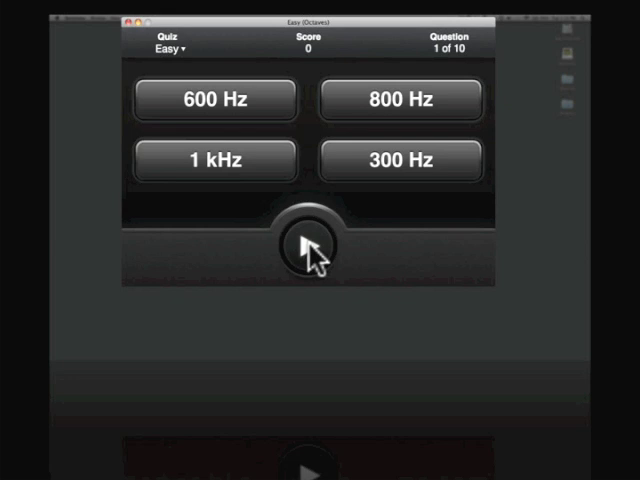
click(311, 245)
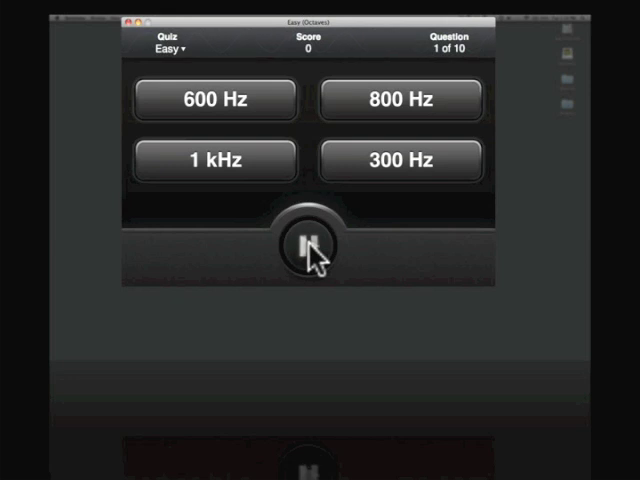
click(310, 245)
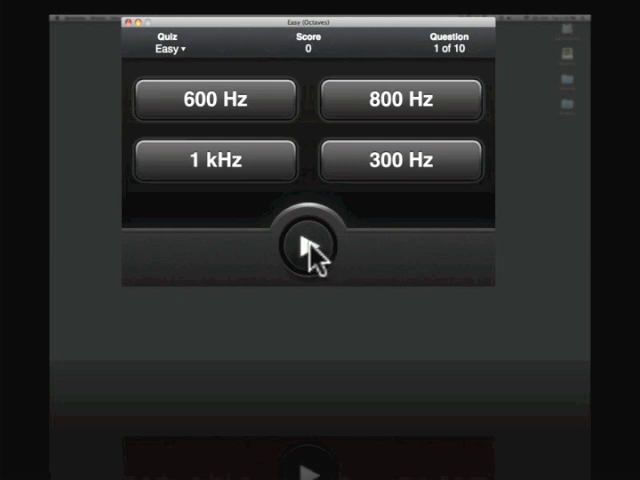
click(310, 250)
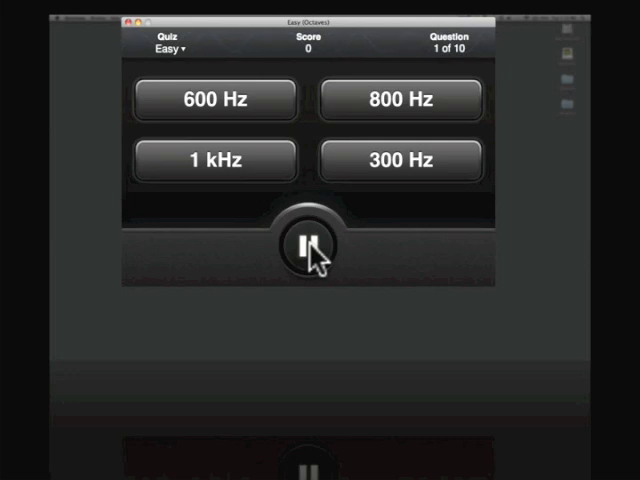
click(310, 247)
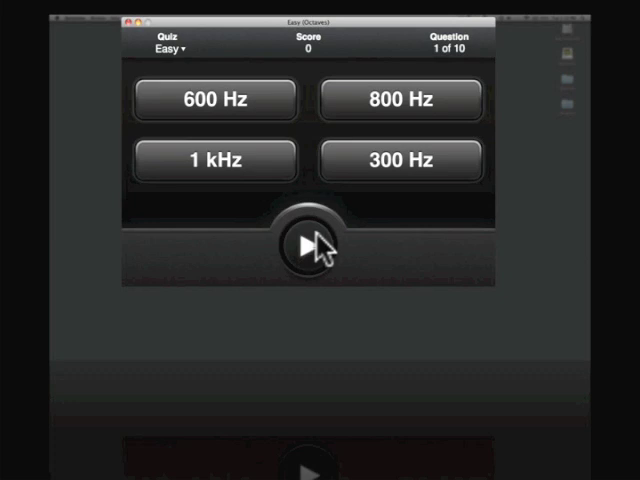
mouse_move(395, 175)
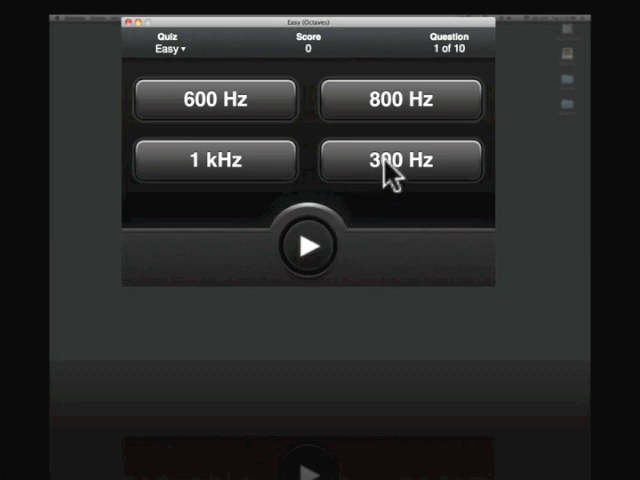
click(399, 160)
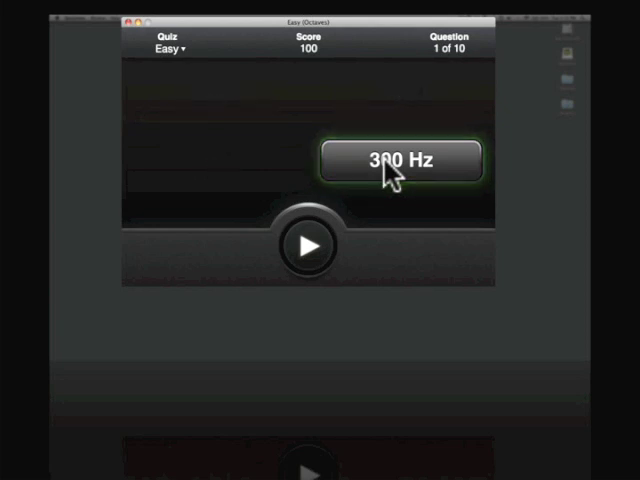
Advance to question 2, listen to its tone, answer 1 kHz, and continue.
click(400, 159)
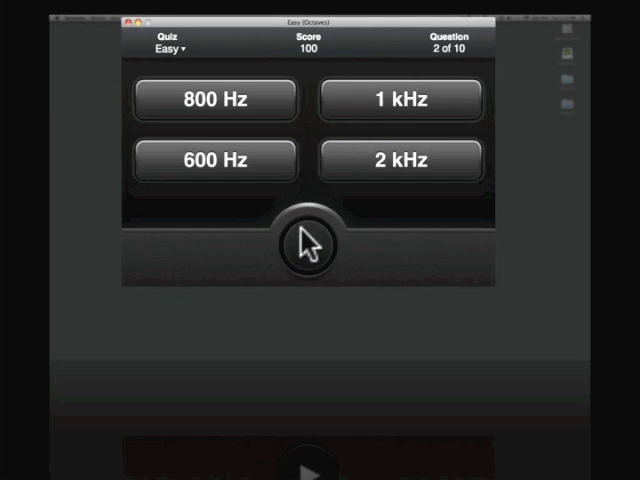
click(311, 243)
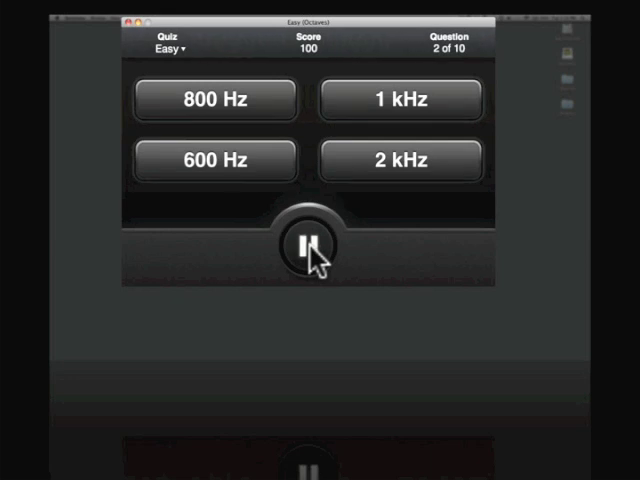
click(309, 248)
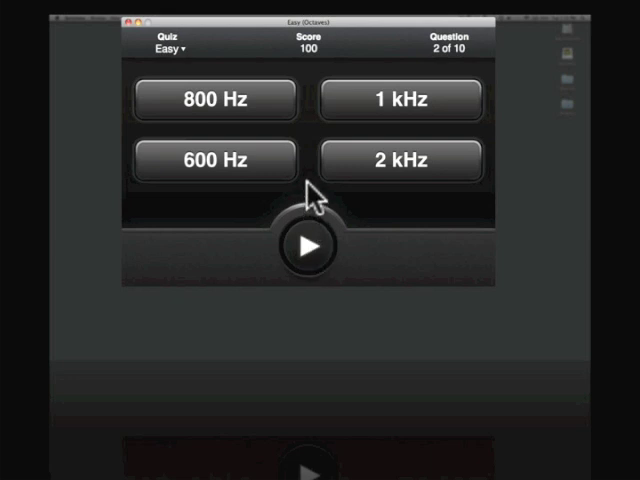
mouse_move(225, 180)
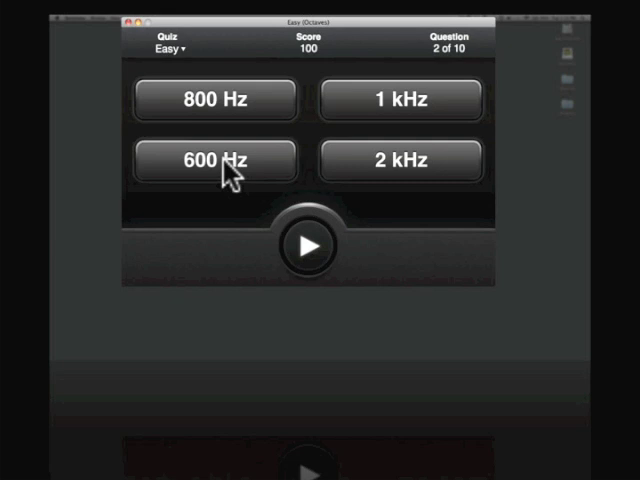
mouse_move(262, 165)
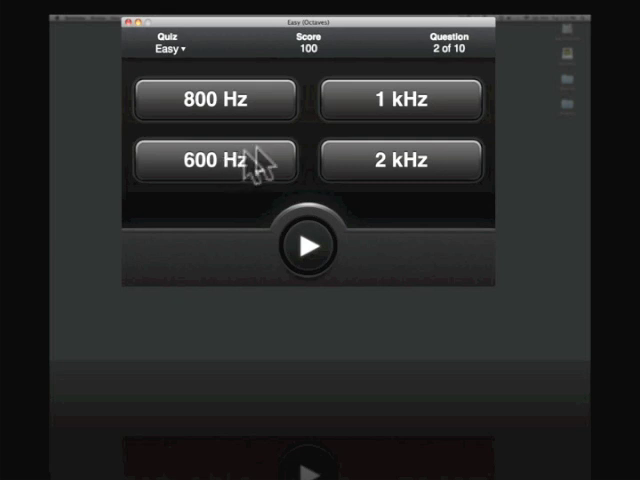
mouse_move(410, 115)
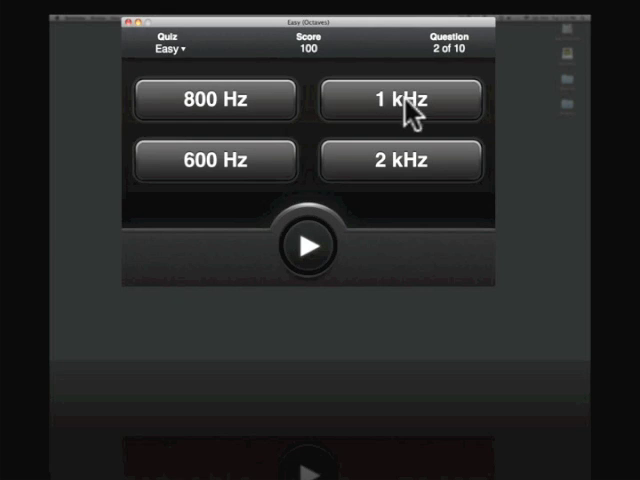
click(399, 99)
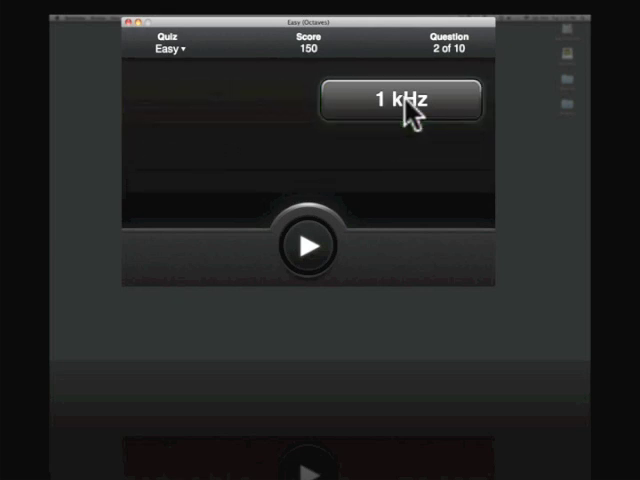
click(400, 99)
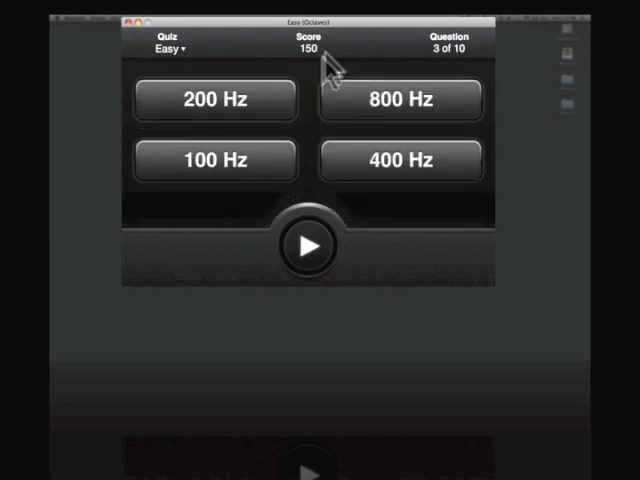
mouse_move(325, 60)
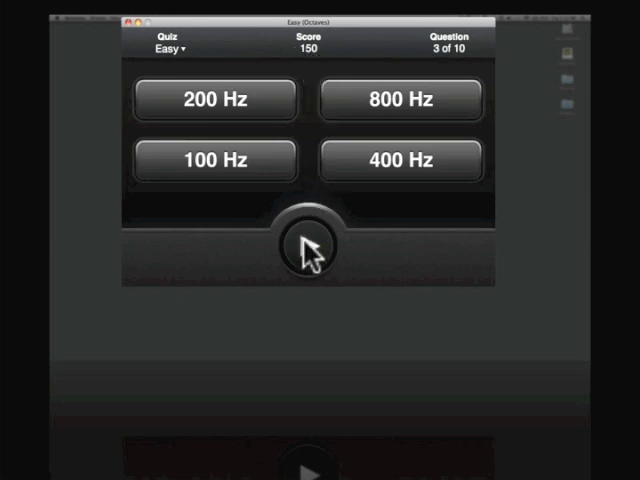
Play and stop question 3's tone, answer 100 Hz, and continue.
click(311, 245)
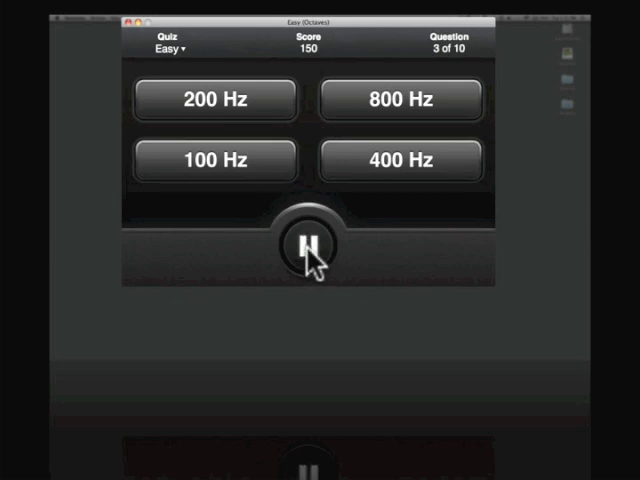
click(308, 251)
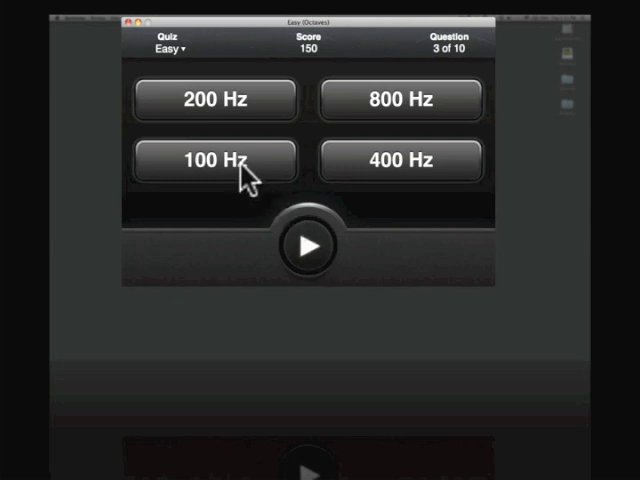
click(214, 160)
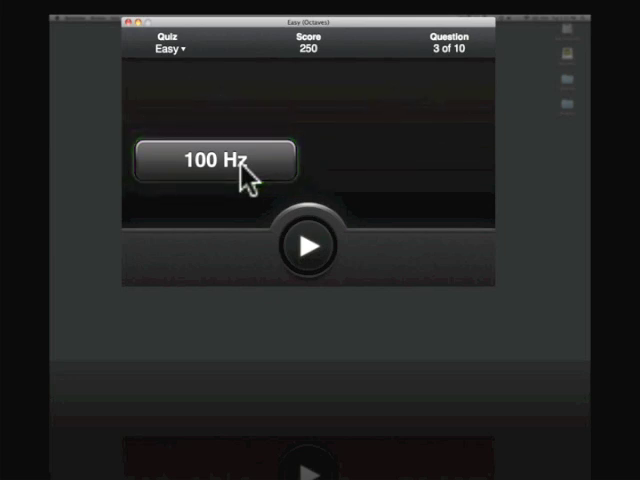
click(215, 160)
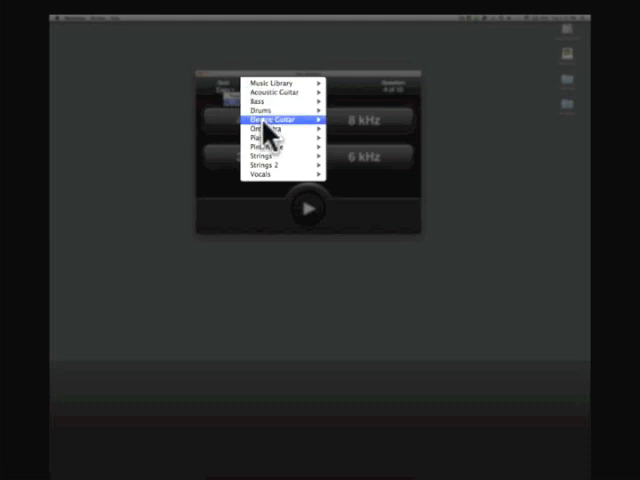
Pick the Orchestra quiz from the quiz list.
click(278, 121)
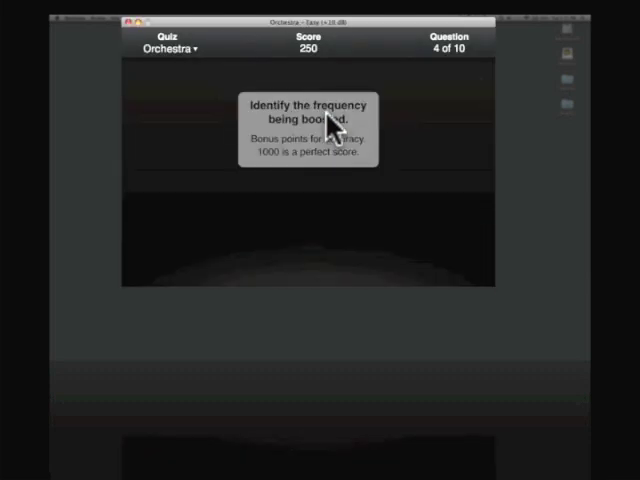
mouse_move(433, 160)
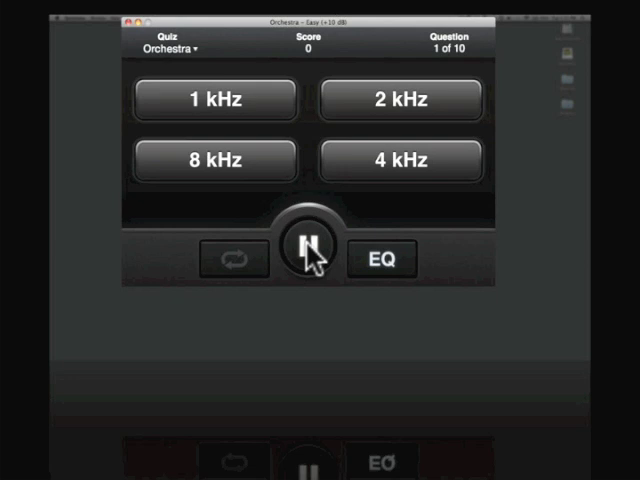
Compare question 1's clip with the EQ boost bypassed and restored, then answer 8 kHz.
click(310, 258)
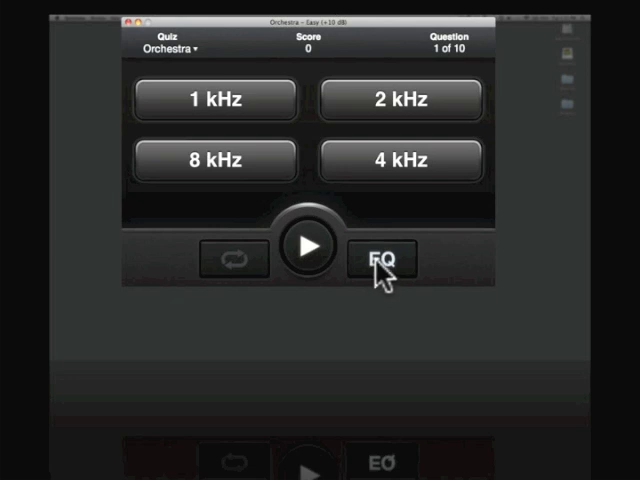
click(386, 260)
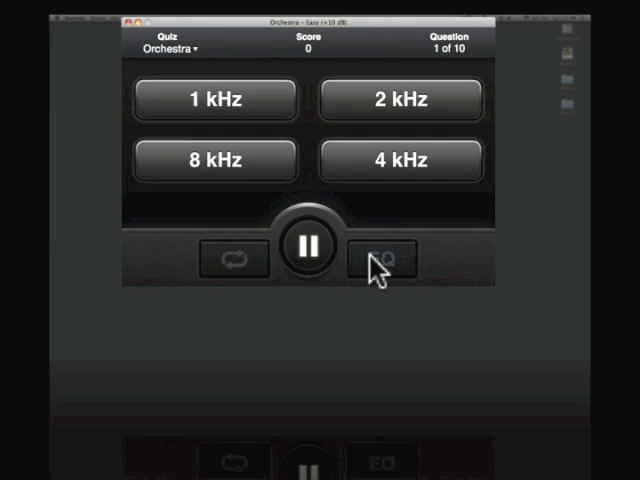
click(308, 257)
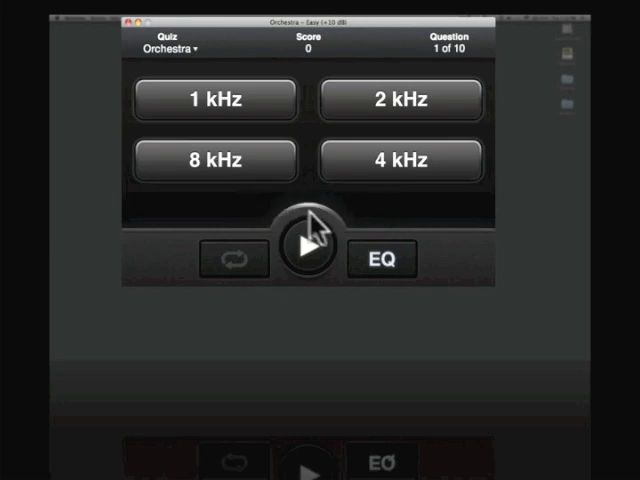
click(213, 160)
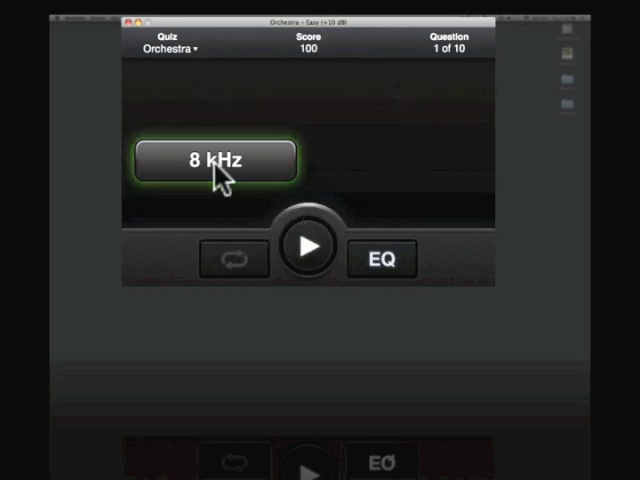
click(213, 160)
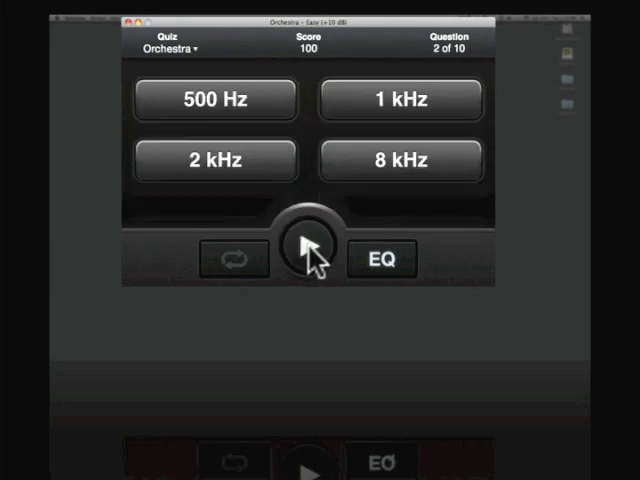
Play question 2's clip, toggle EQ to compare, guess 1 kHz, then answer 2 kHz.
click(305, 258)
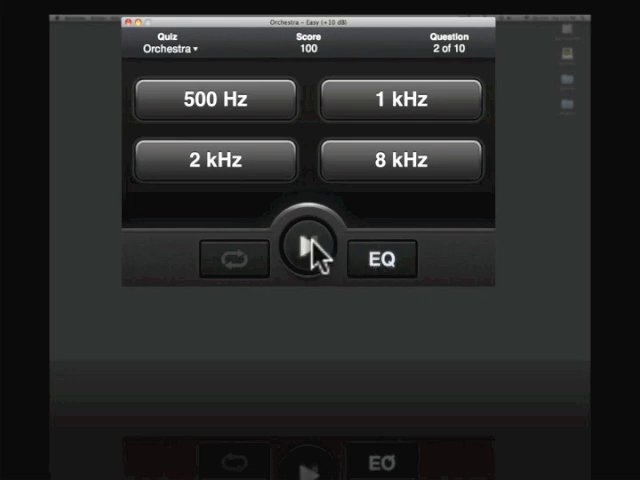
click(311, 258)
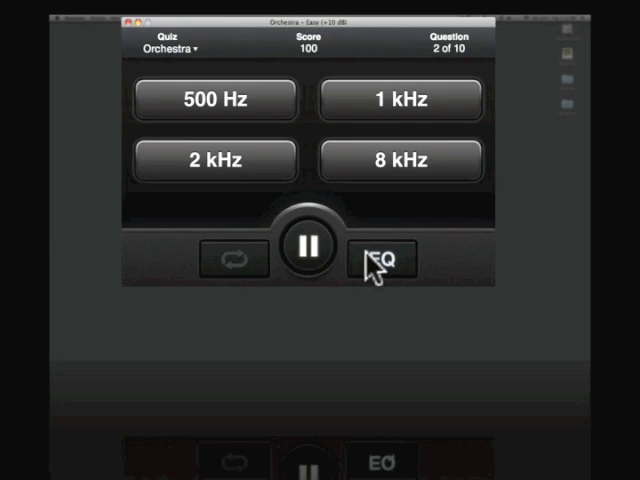
click(310, 250)
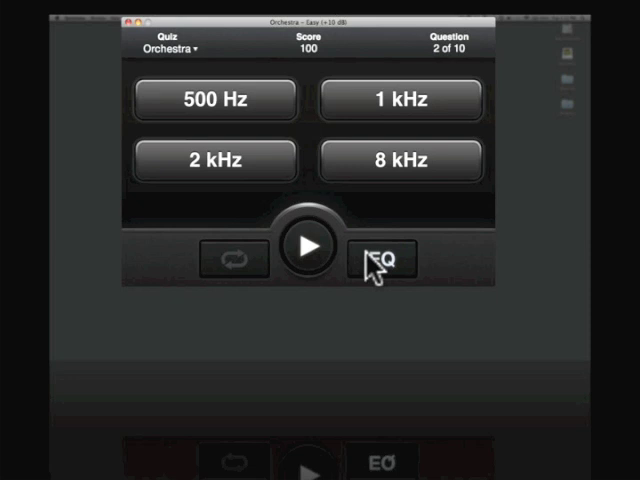
mouse_move(378, 212)
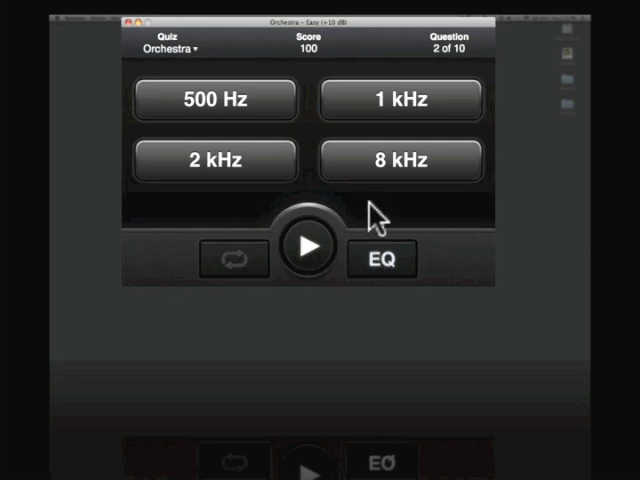
mouse_move(330, 120)
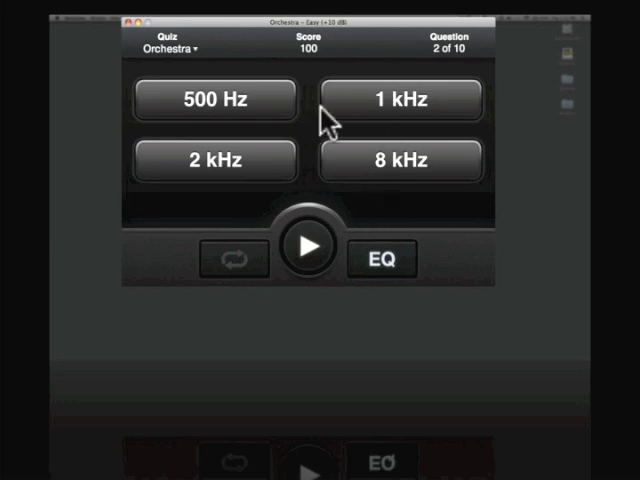
mouse_move(370, 105)
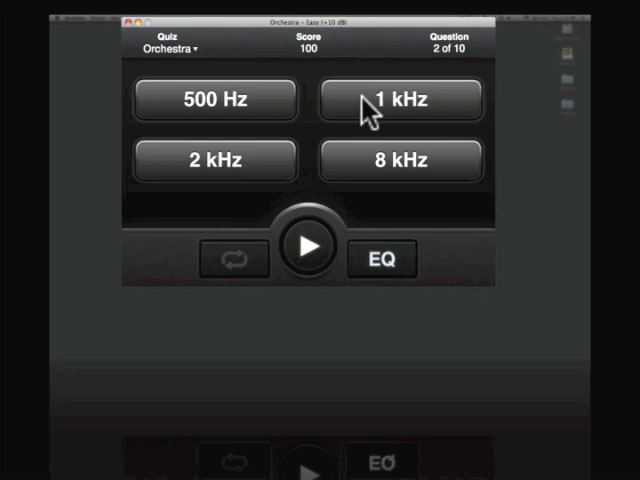
click(212, 160)
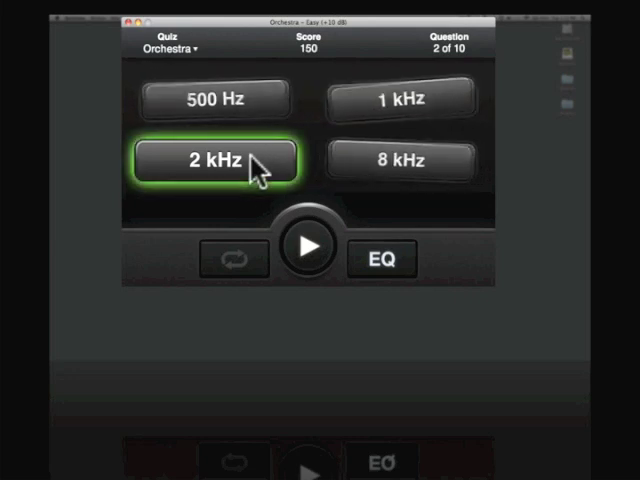
click(216, 160)
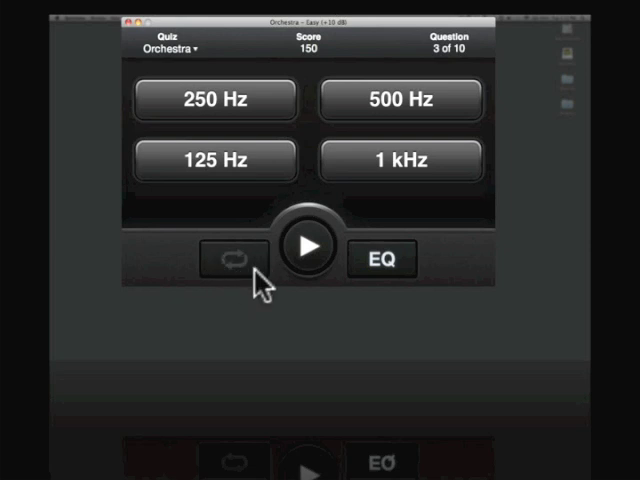
Loop question 3's clip, toggle the boost on and off repeatedly, and answer 500 Hz.
click(307, 258)
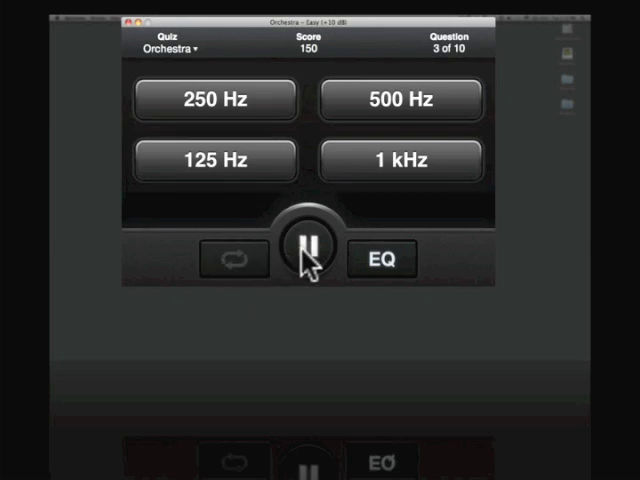
mouse_move(232, 268)
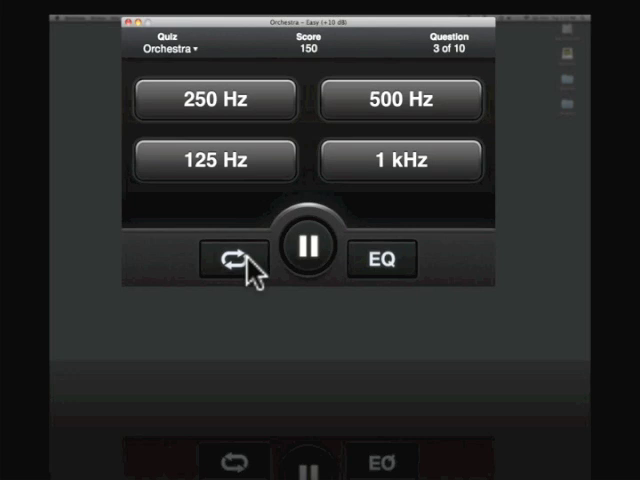
mouse_move(367, 273)
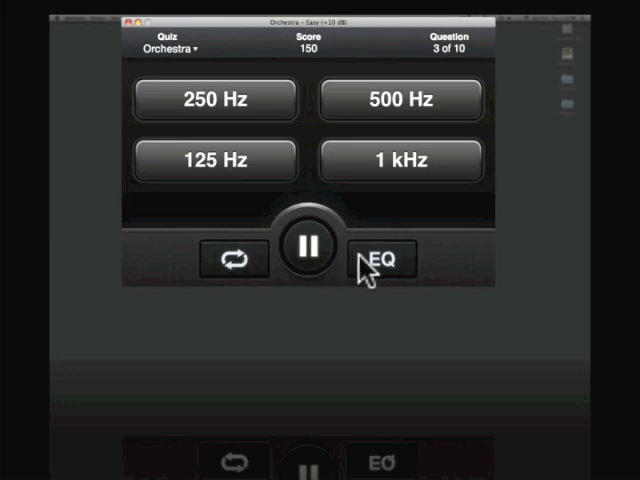
click(308, 248)
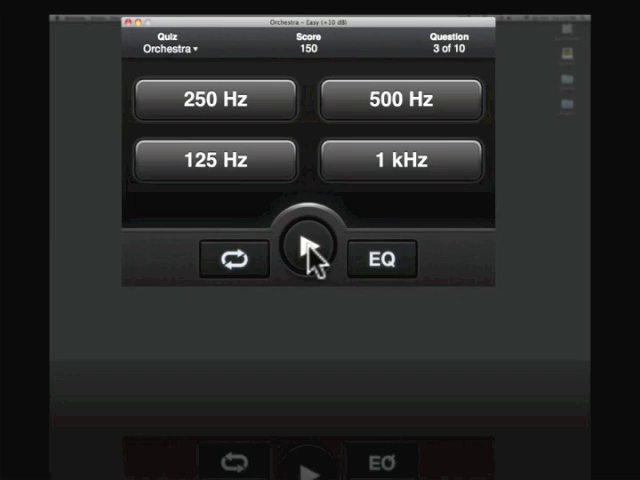
click(310, 258)
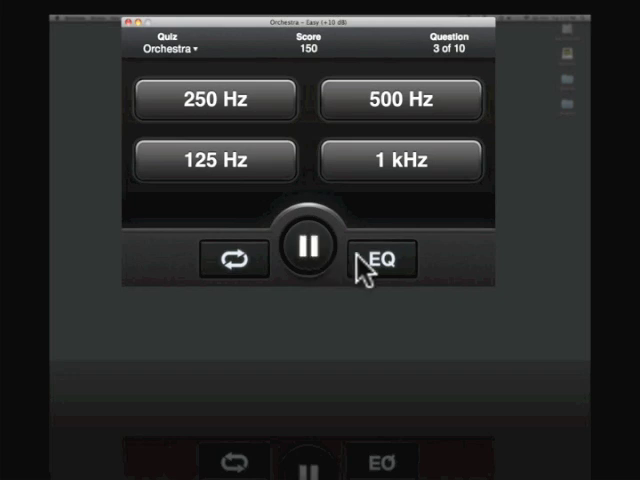
click(377, 260)
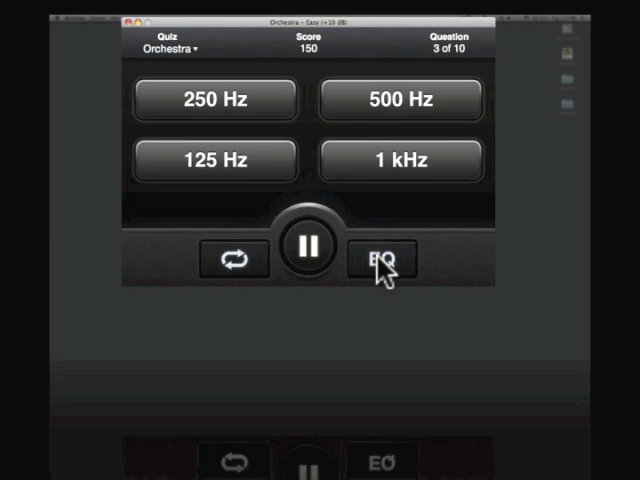
click(380, 259)
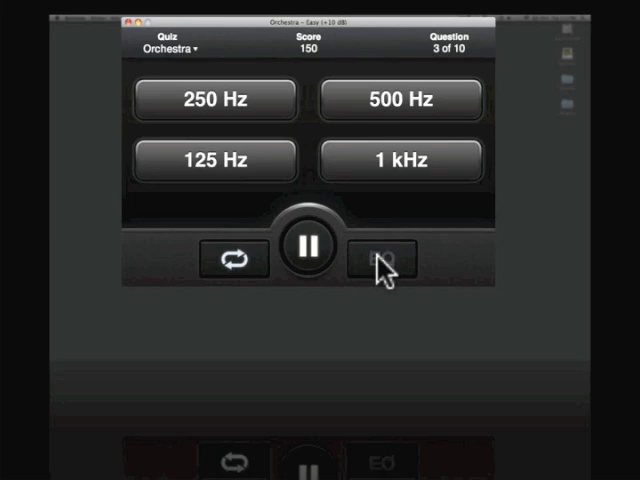
click(312, 252)
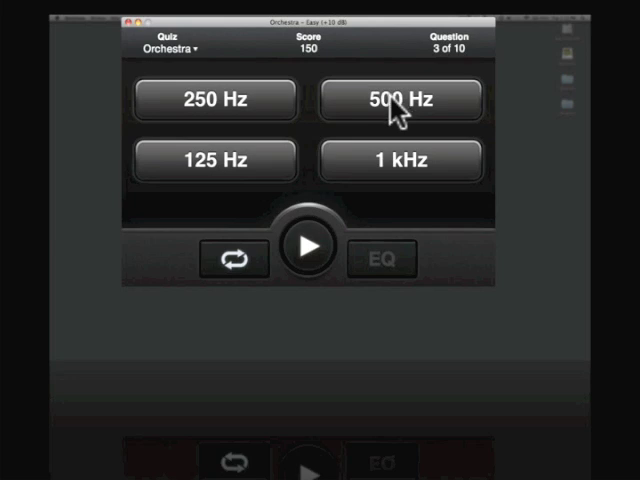
click(400, 99)
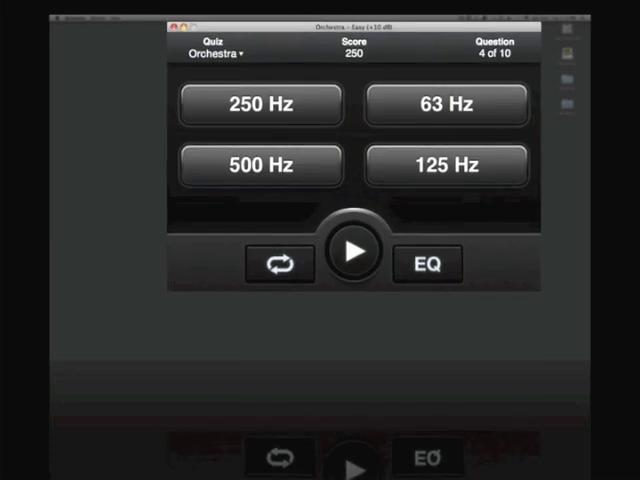
mouse_move(265, 58)
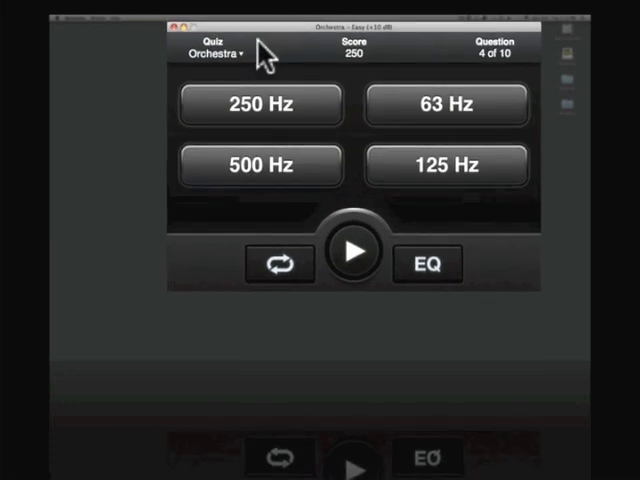